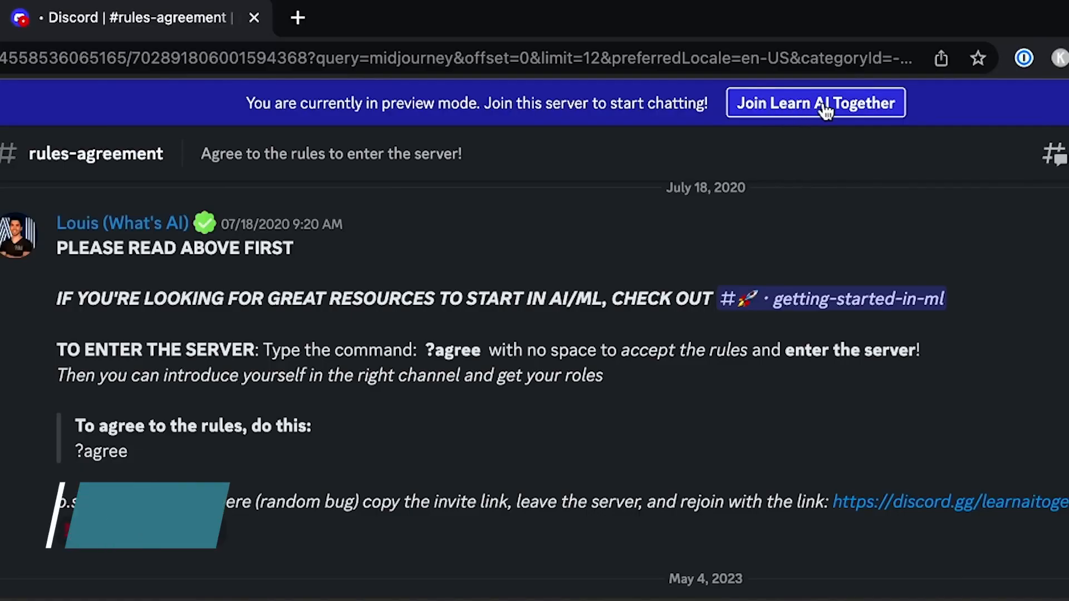
Join the Learn AI Together server from its preview banner
{"action": "left_click", "coordinate": [815, 103]}
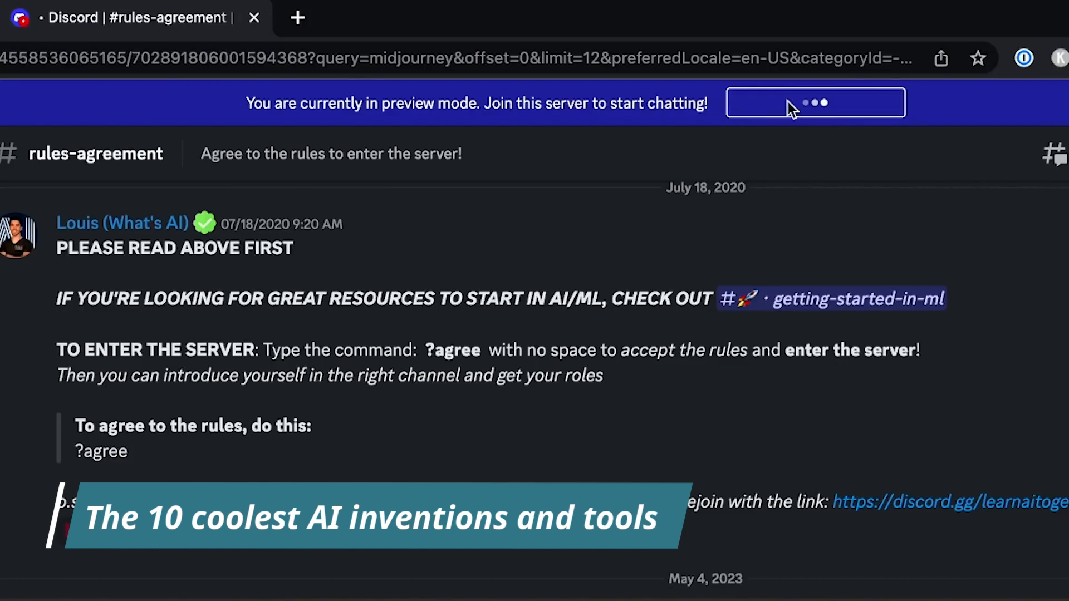
{"action": "left_click", "coordinate": [815, 102]}
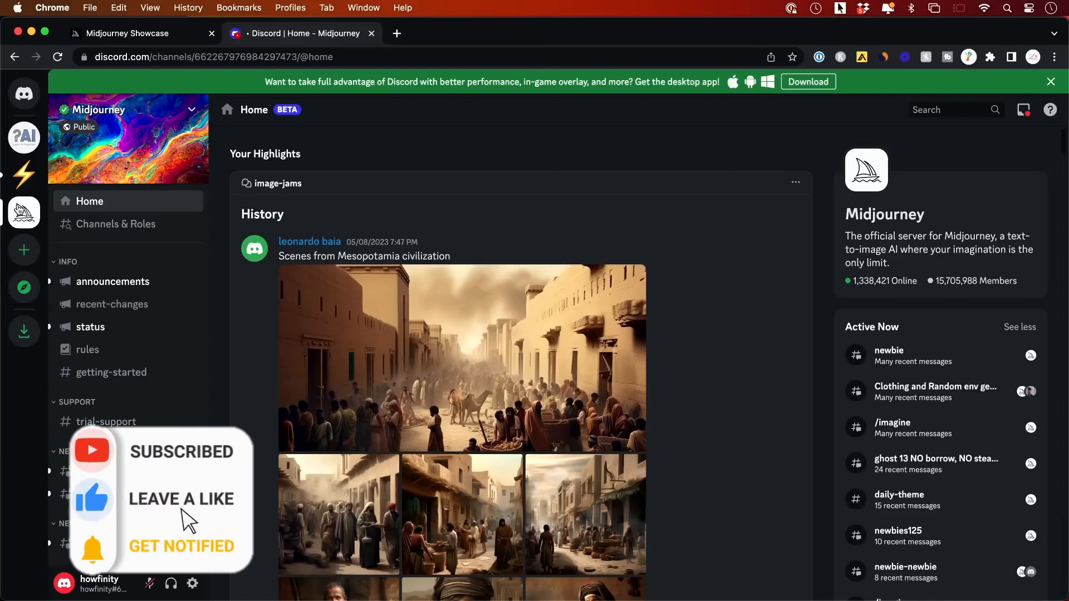
{"action": "mouse_move", "coordinate": [140, 238]}
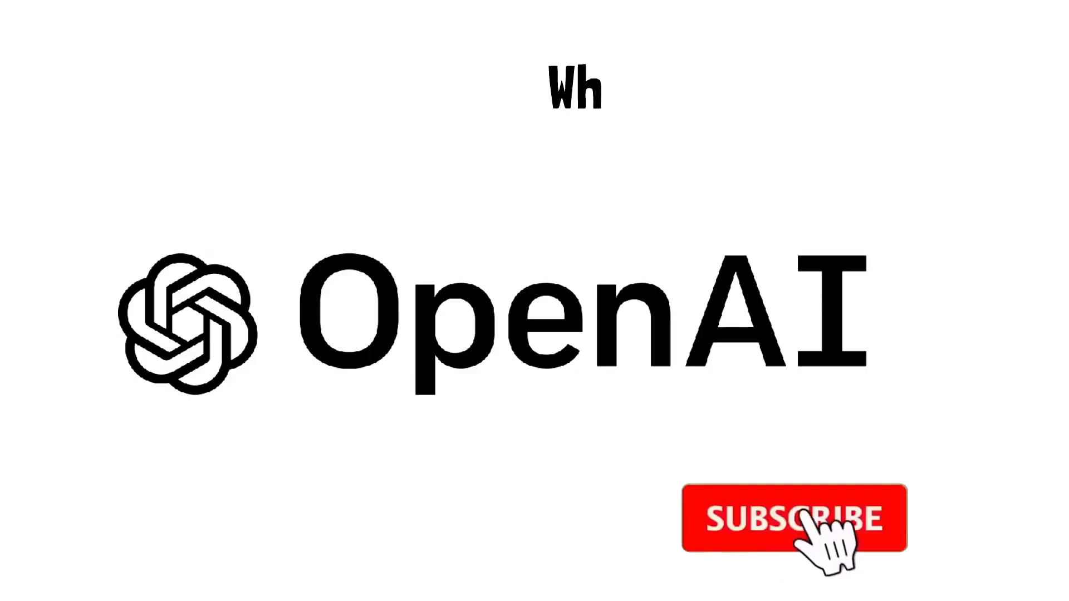
{"action": "left_click", "coordinate": [792, 518]}
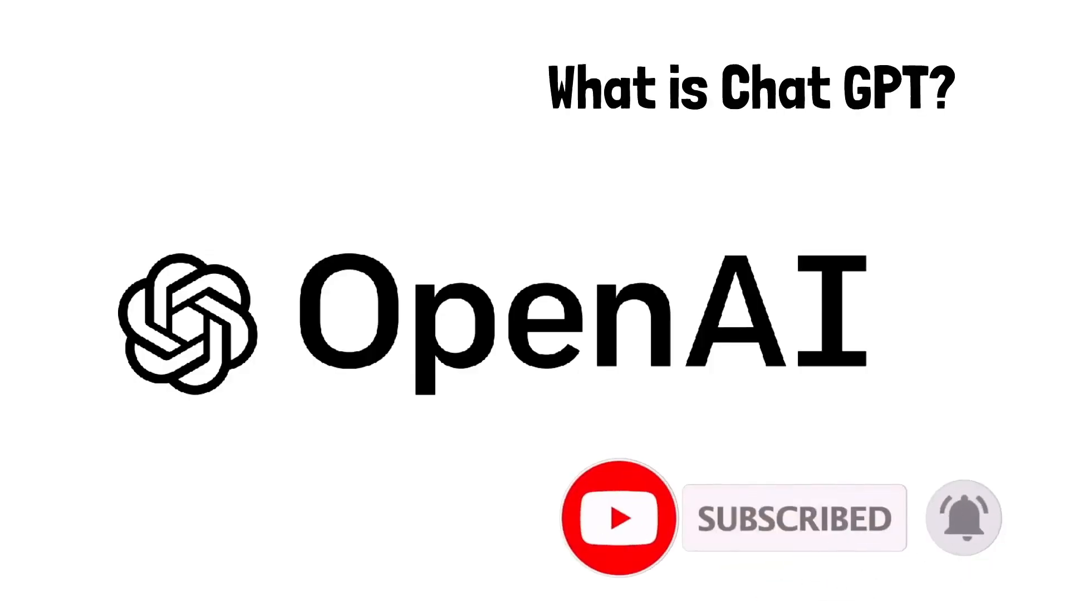